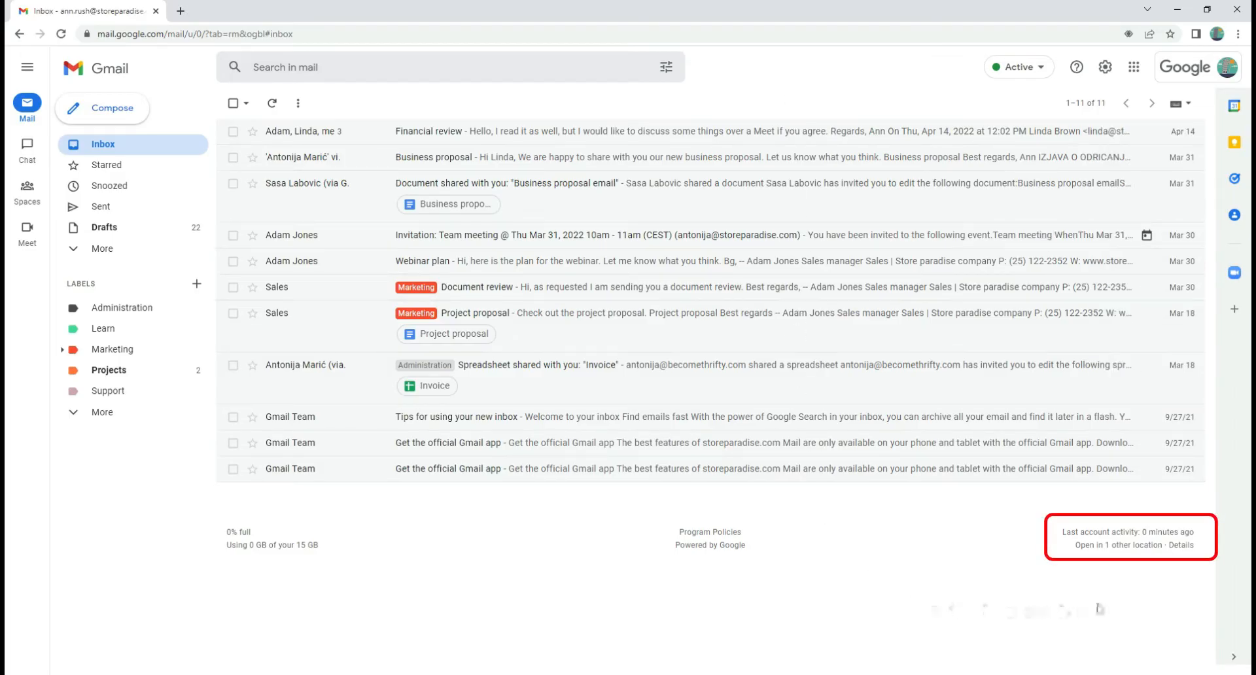
View the 'Last account activity' details listing recent access types, locations and times
left_click(1180, 546)
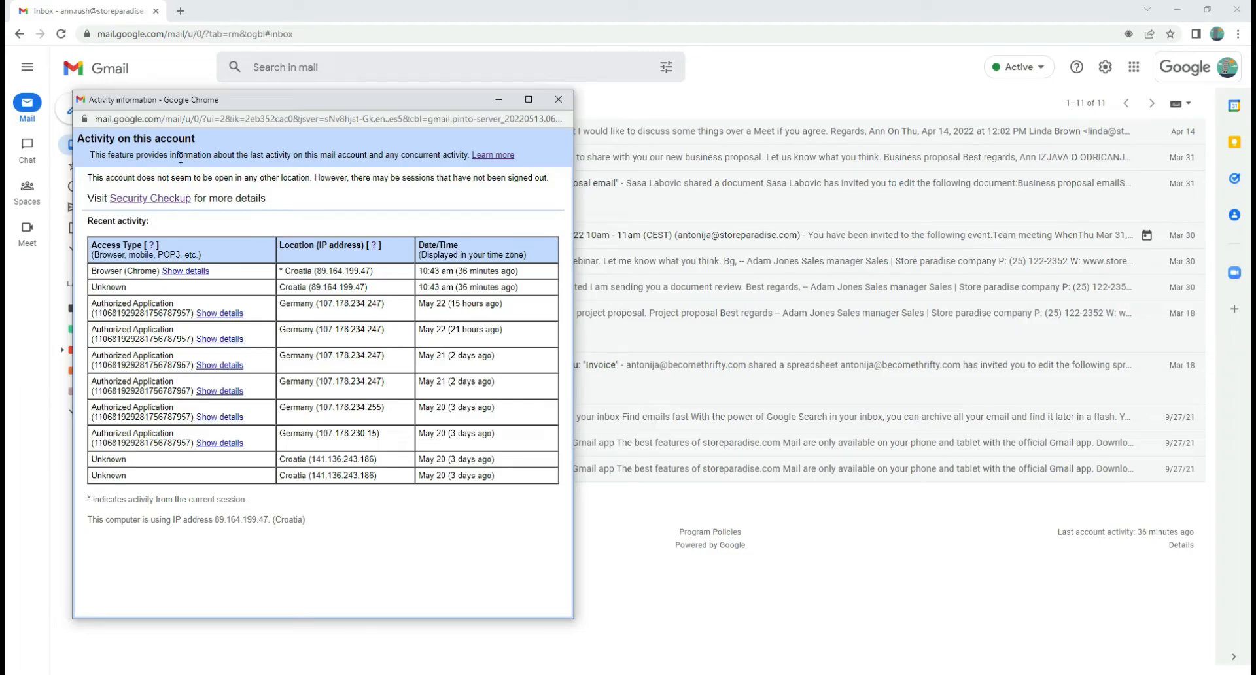
mouse_move(274, 211)
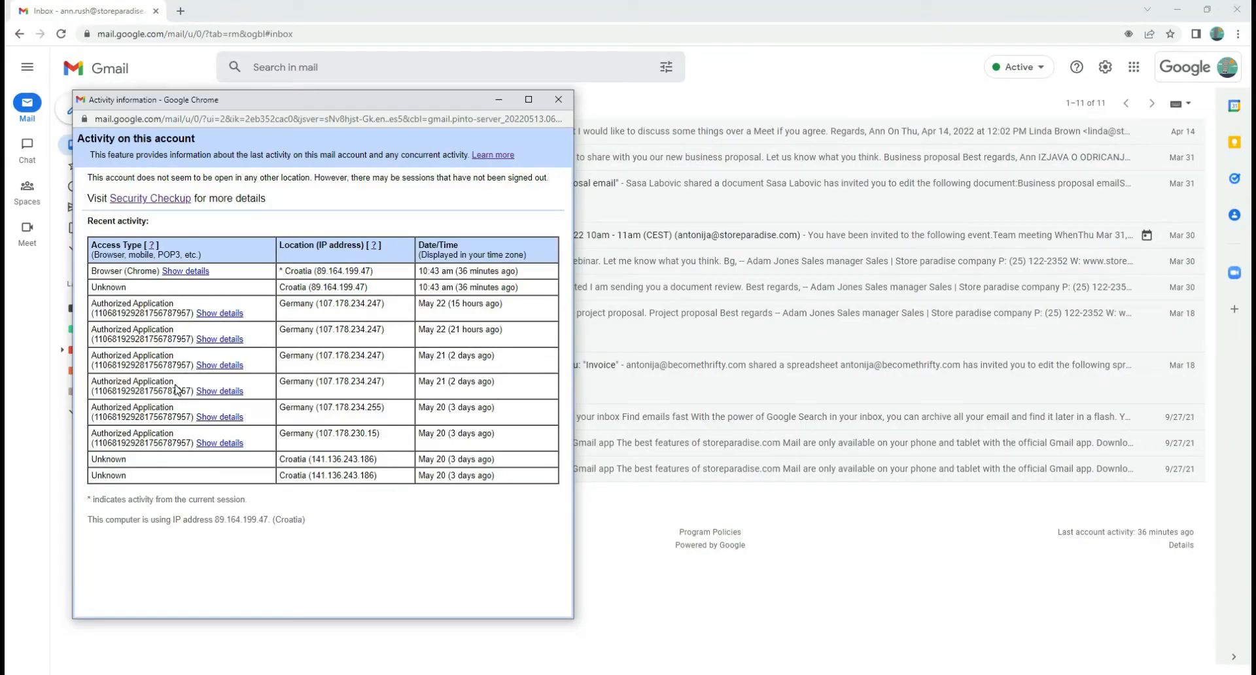
left_click(219, 313)
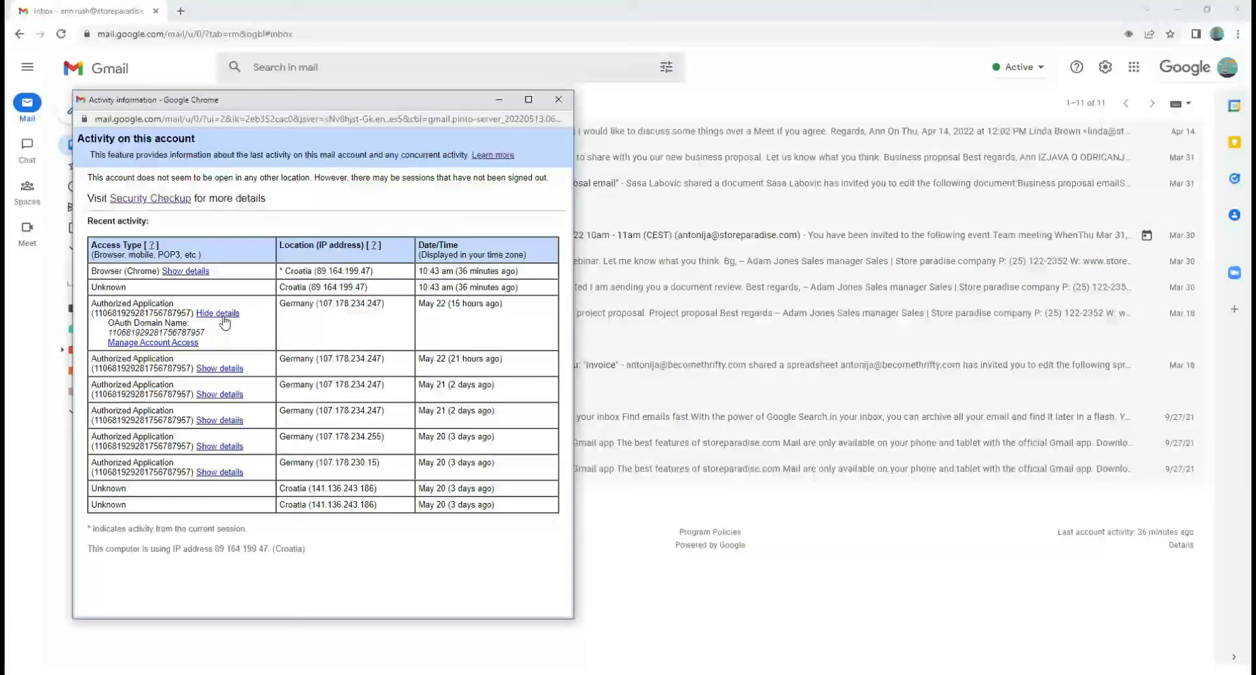
left_click(216, 314)
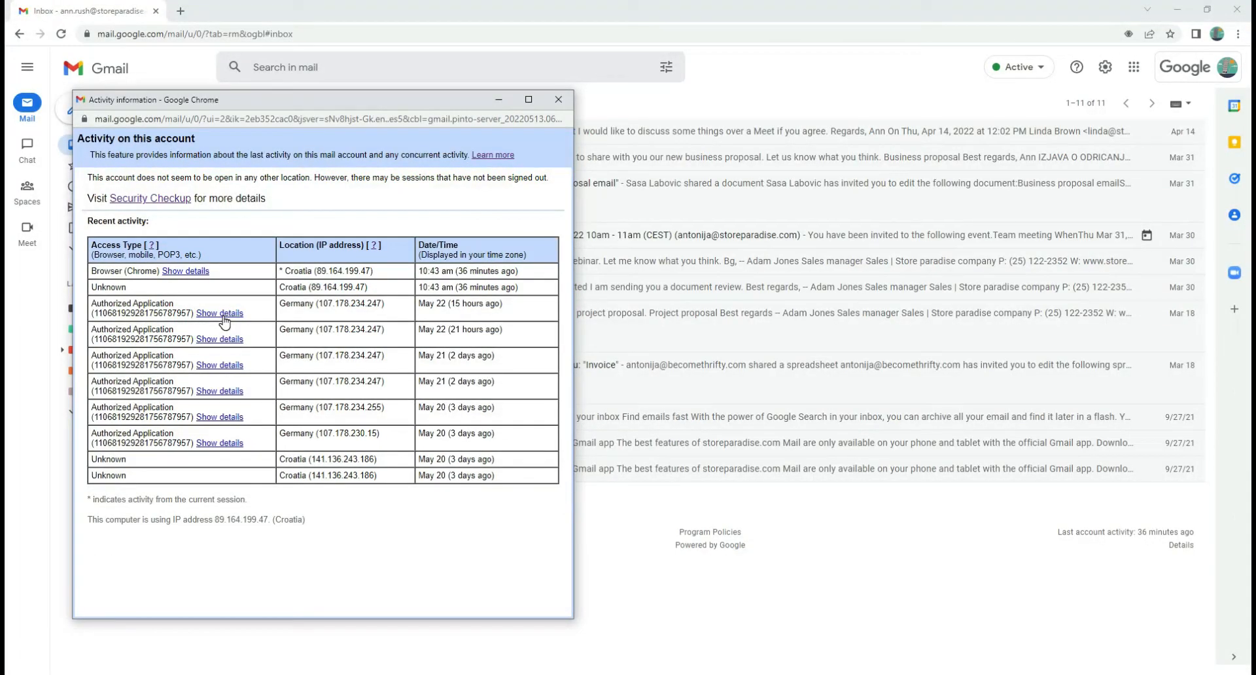
mouse_move(329, 272)
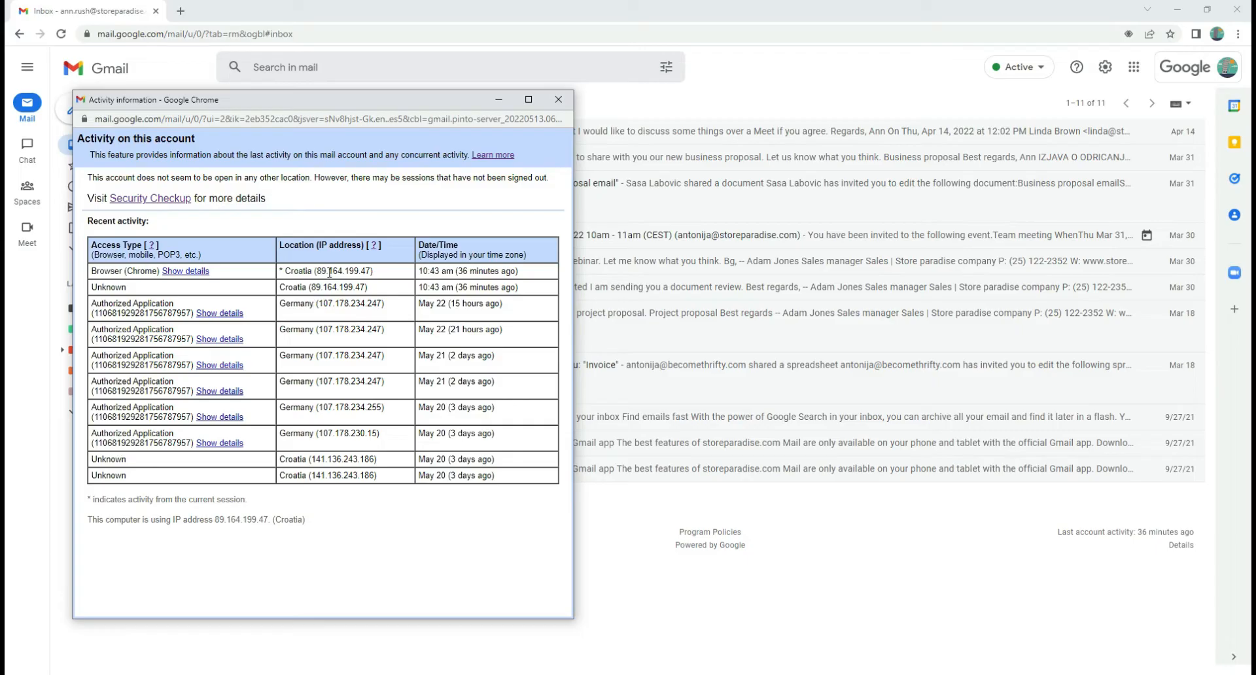
mouse_move(350, 444)
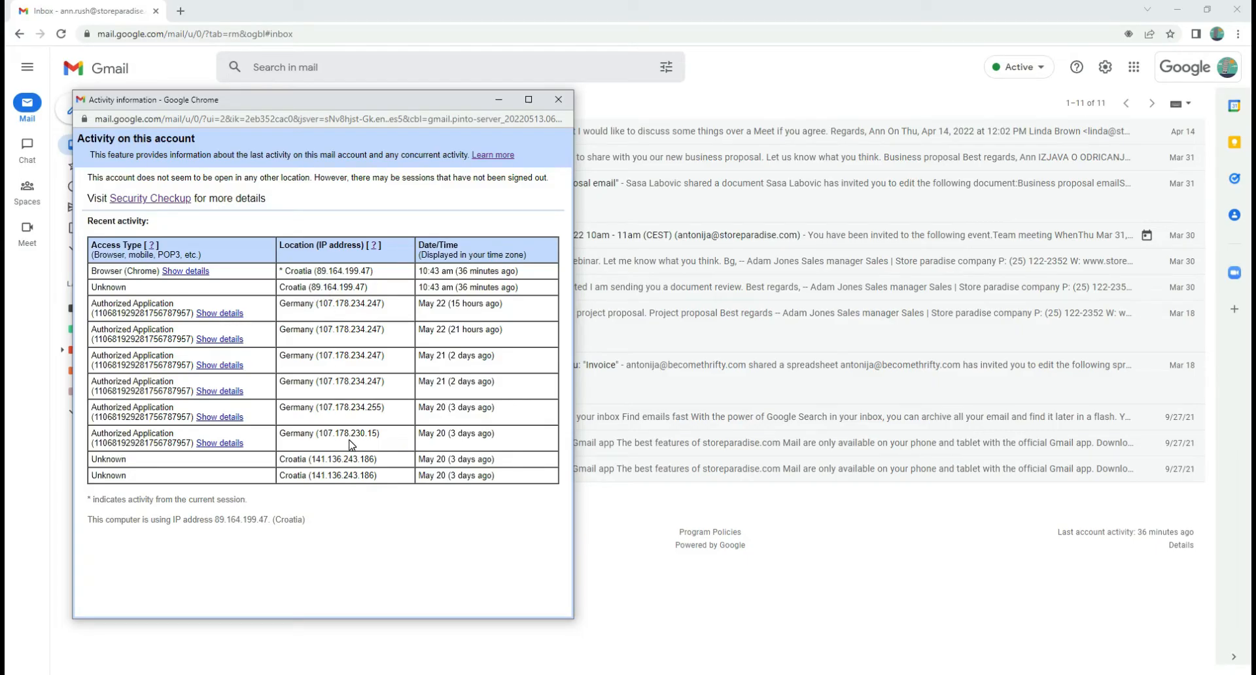
mouse_move(512, 307)
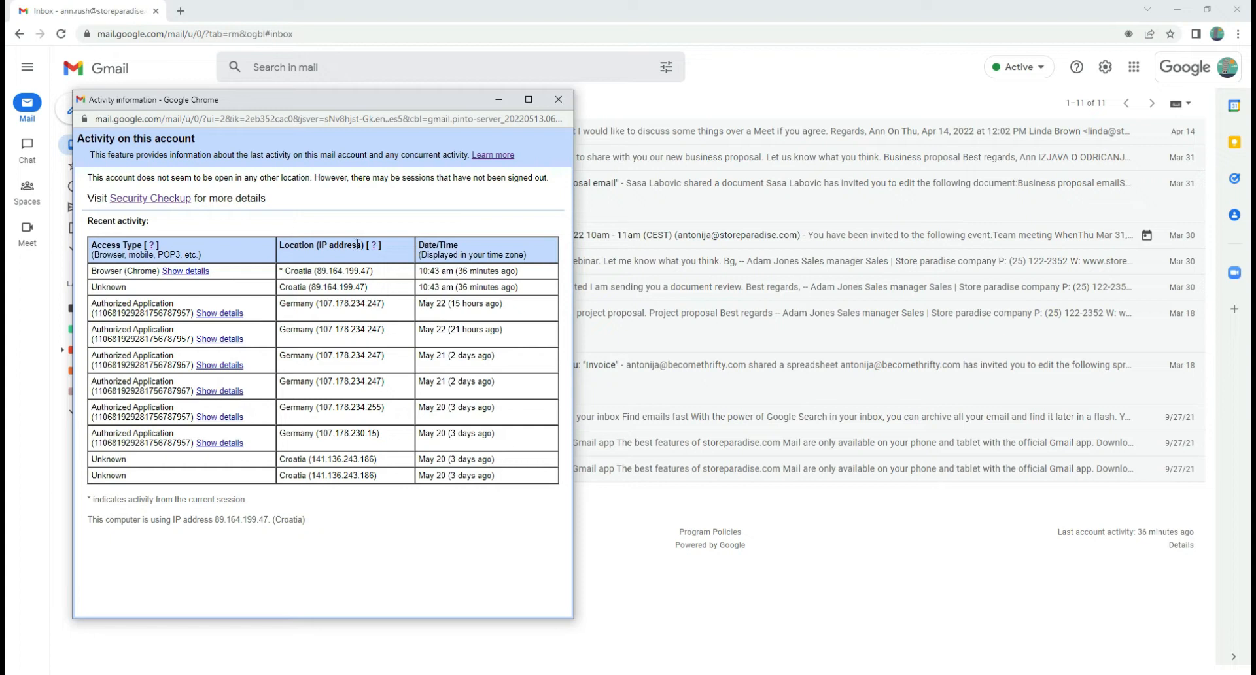
Open Security Checkup and expand the recent security activity from the last 28 days
left_click(150, 197)
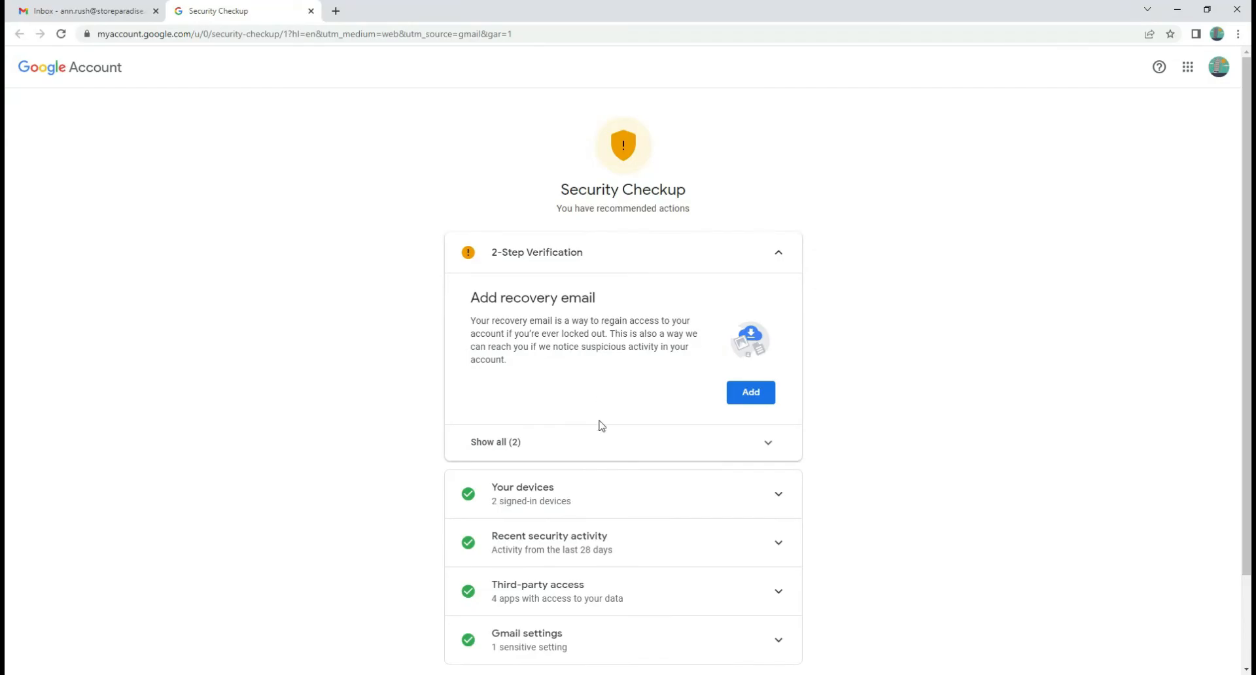
left_click(495, 442)
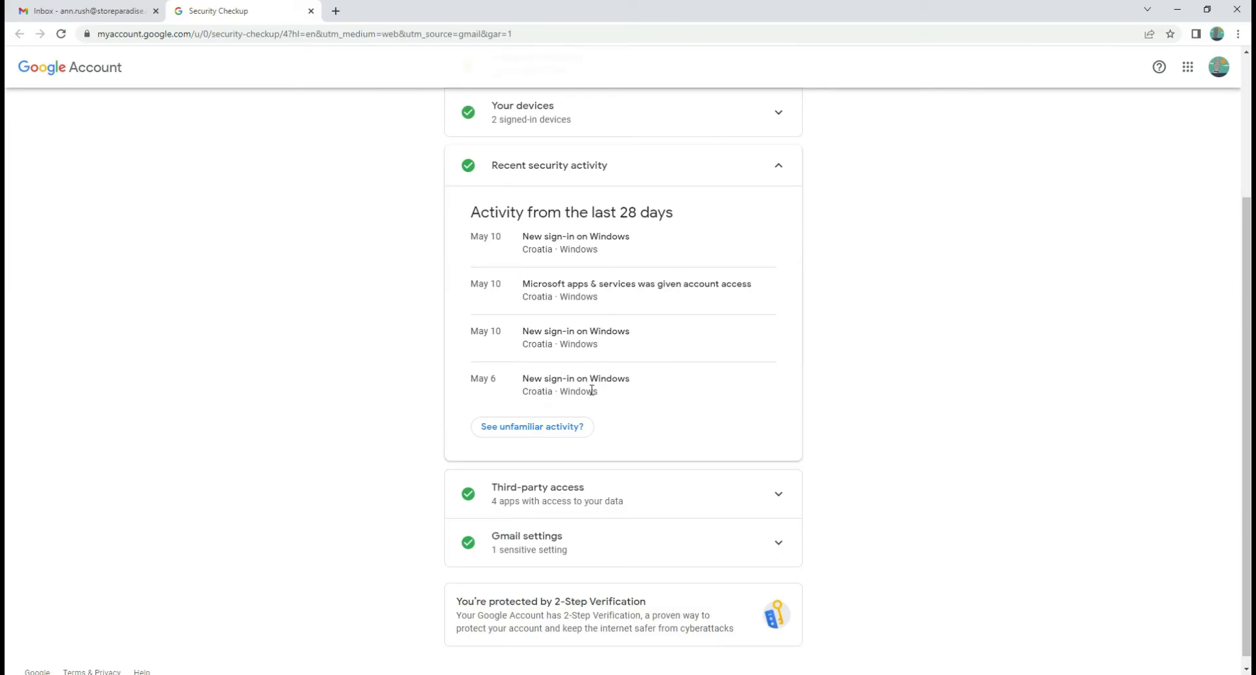
mouse_move(559, 443)
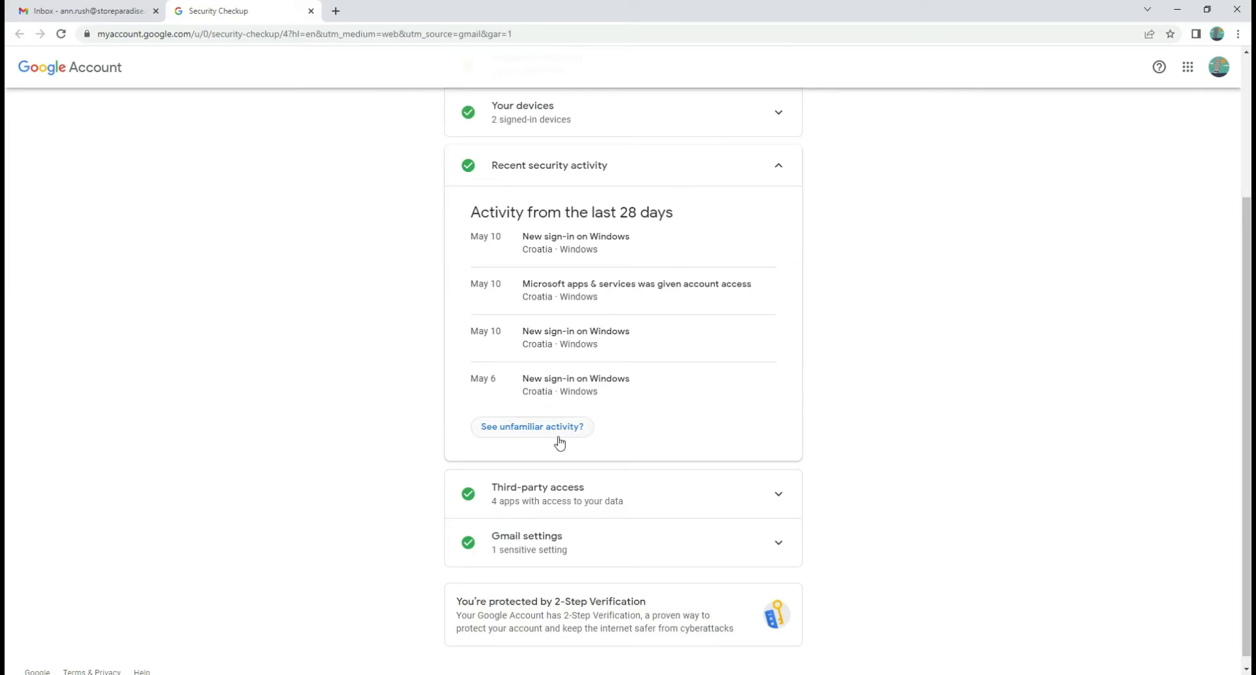
Review the four third-party apps with access to account data, then collapse the section
left_click(532, 426)
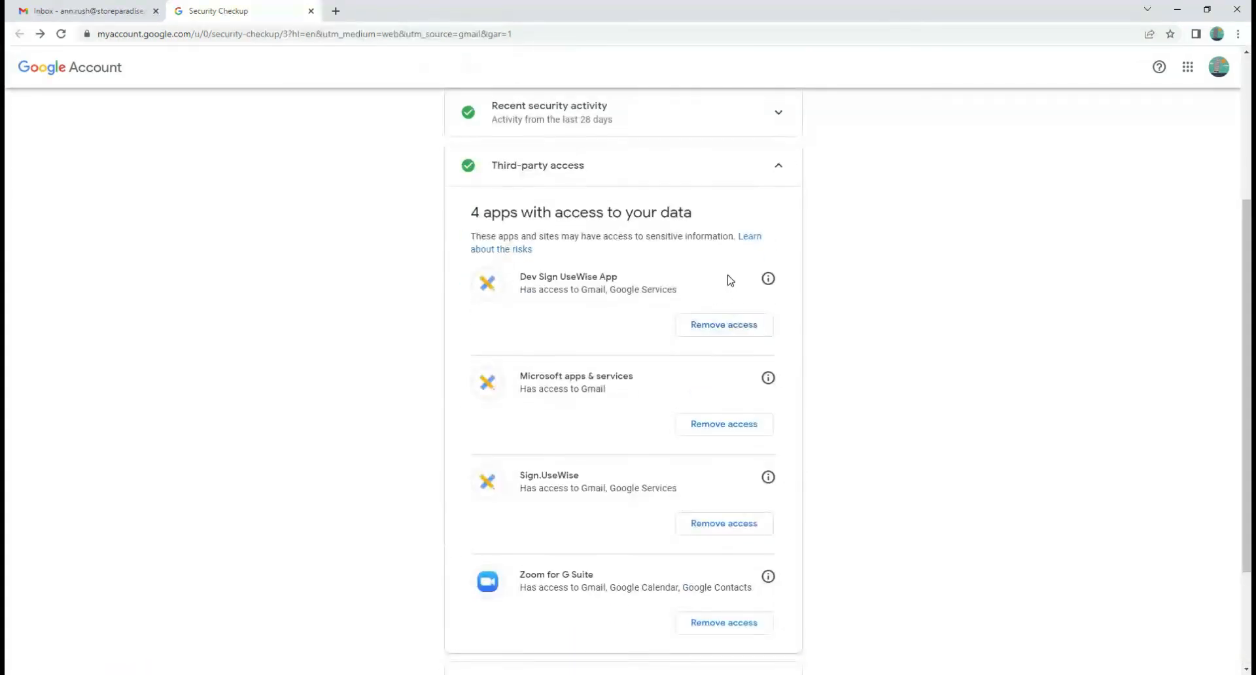
scroll("down", 3)
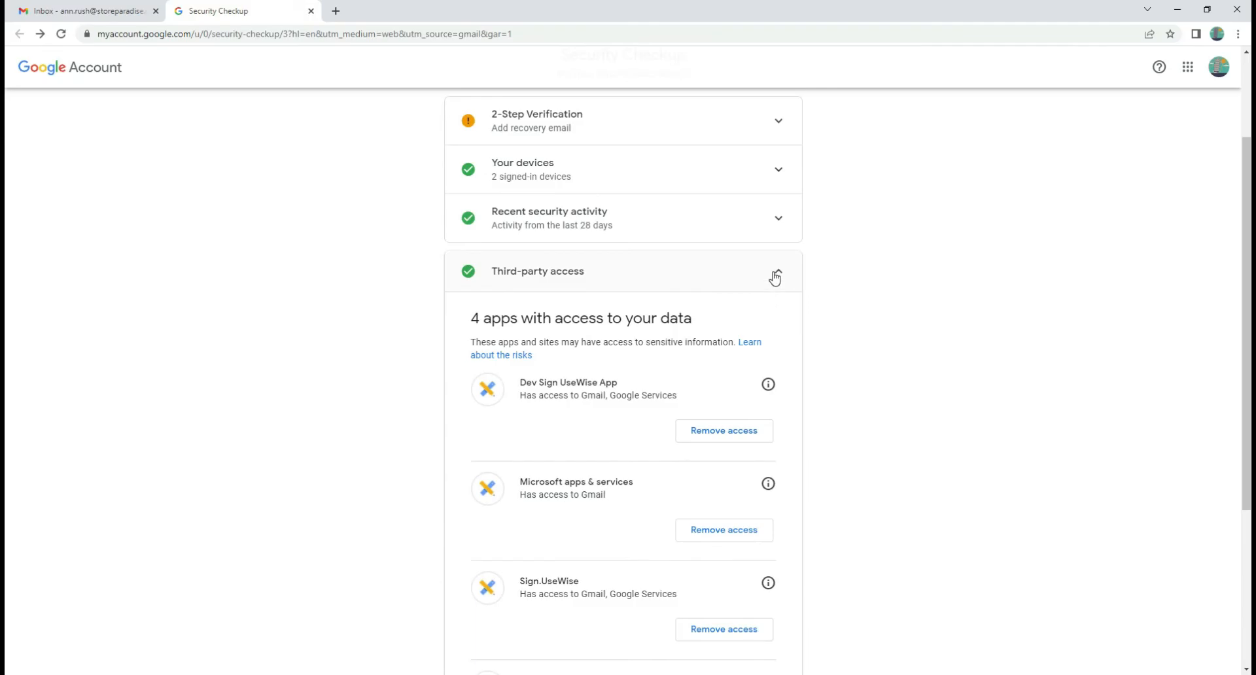
left_click(775, 277)
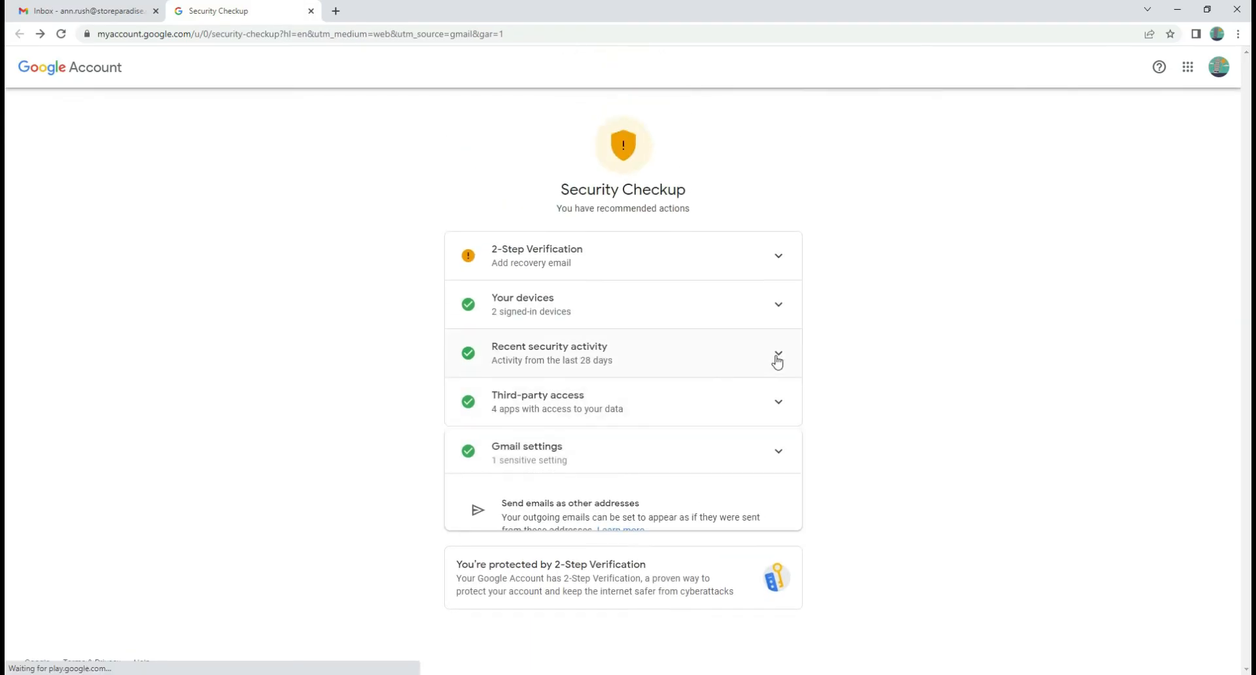
From the Gmail profile panel, go to 'Manage your Google Account' home page
left_click(85, 11)
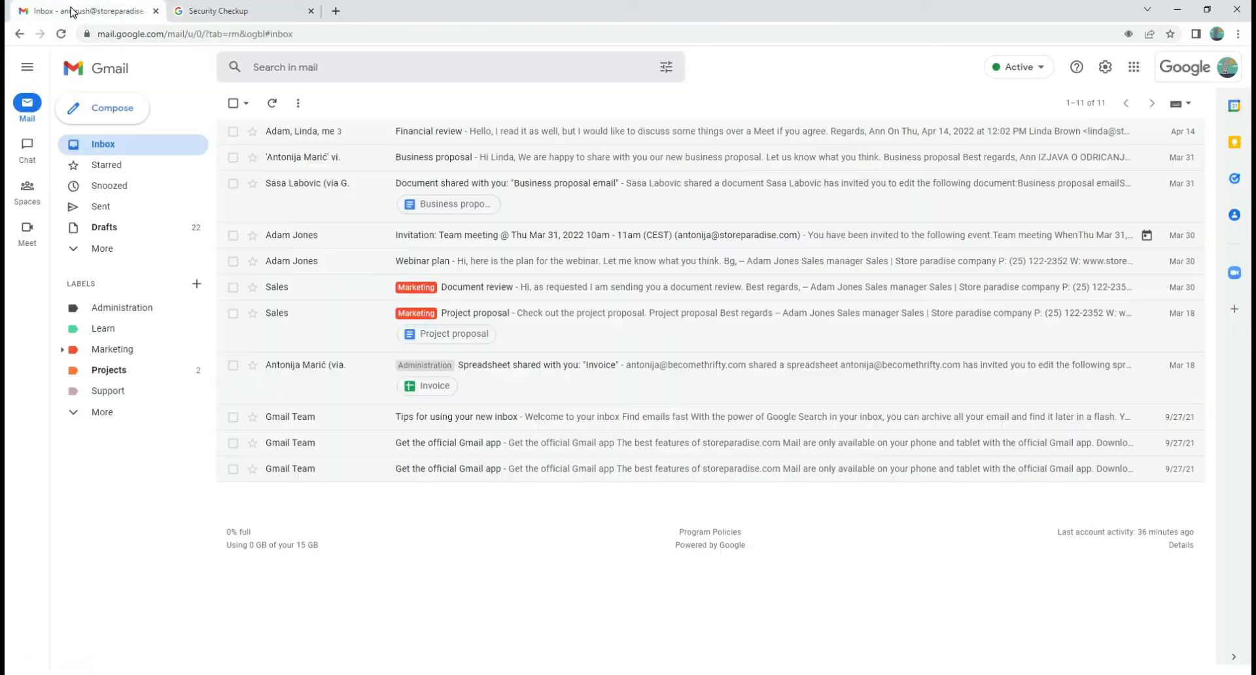
mouse_move(1225, 67)
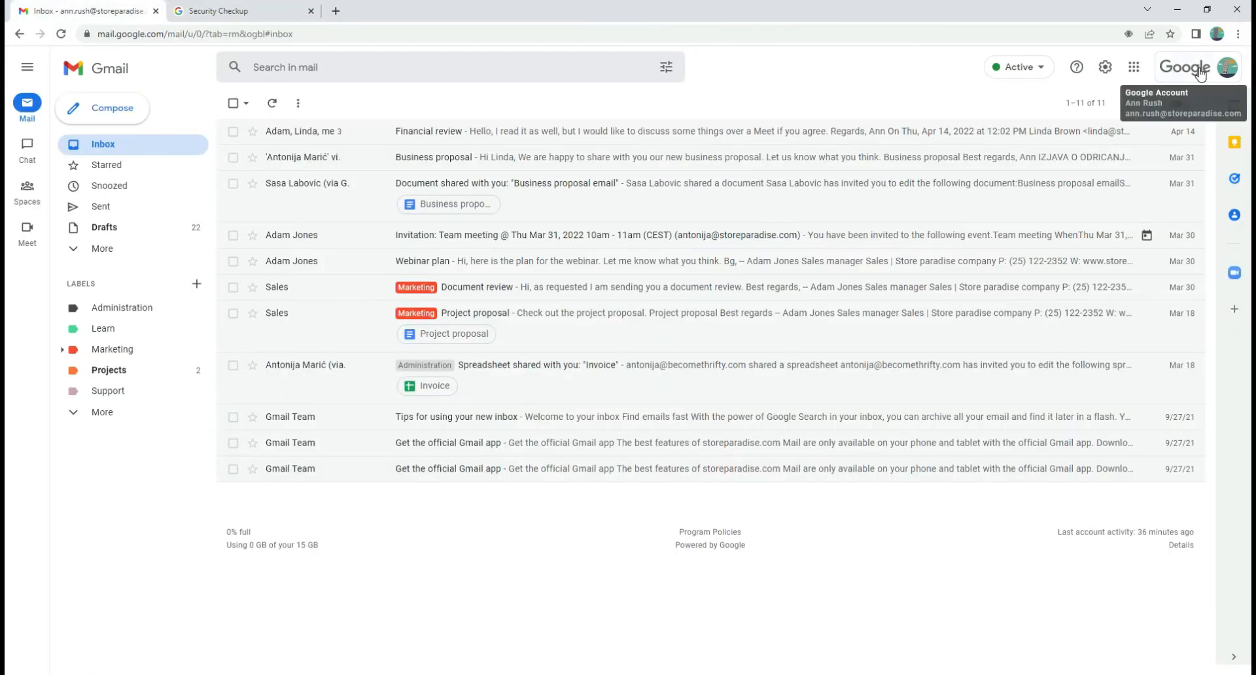
left_click(1224, 68)
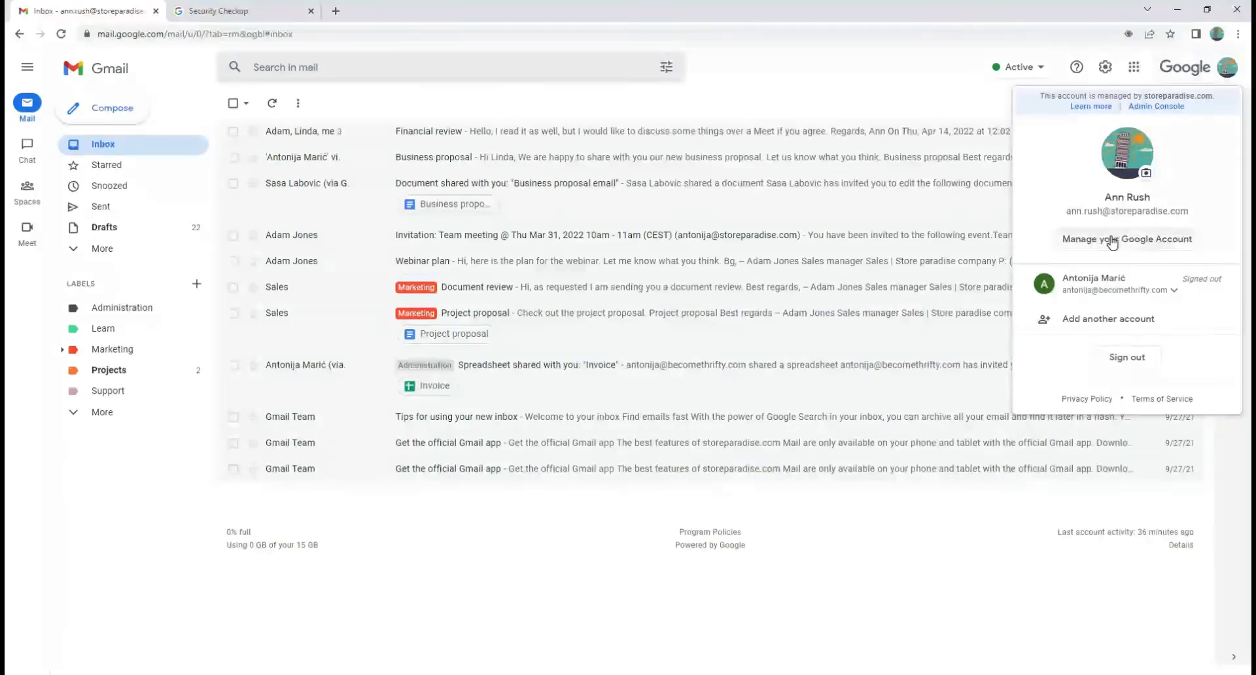
left_click(1127, 239)
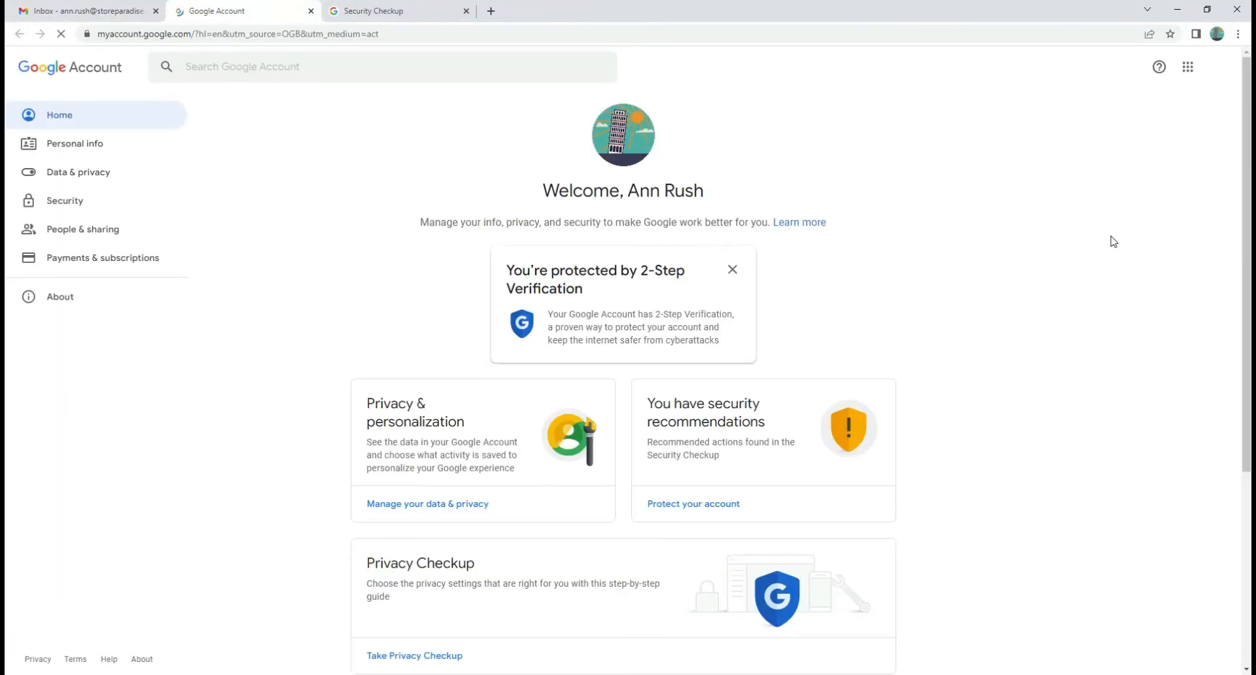
Open the Security page and scroll through sign-in, recovery, devices and third-party apps to its end
left_click(64, 201)
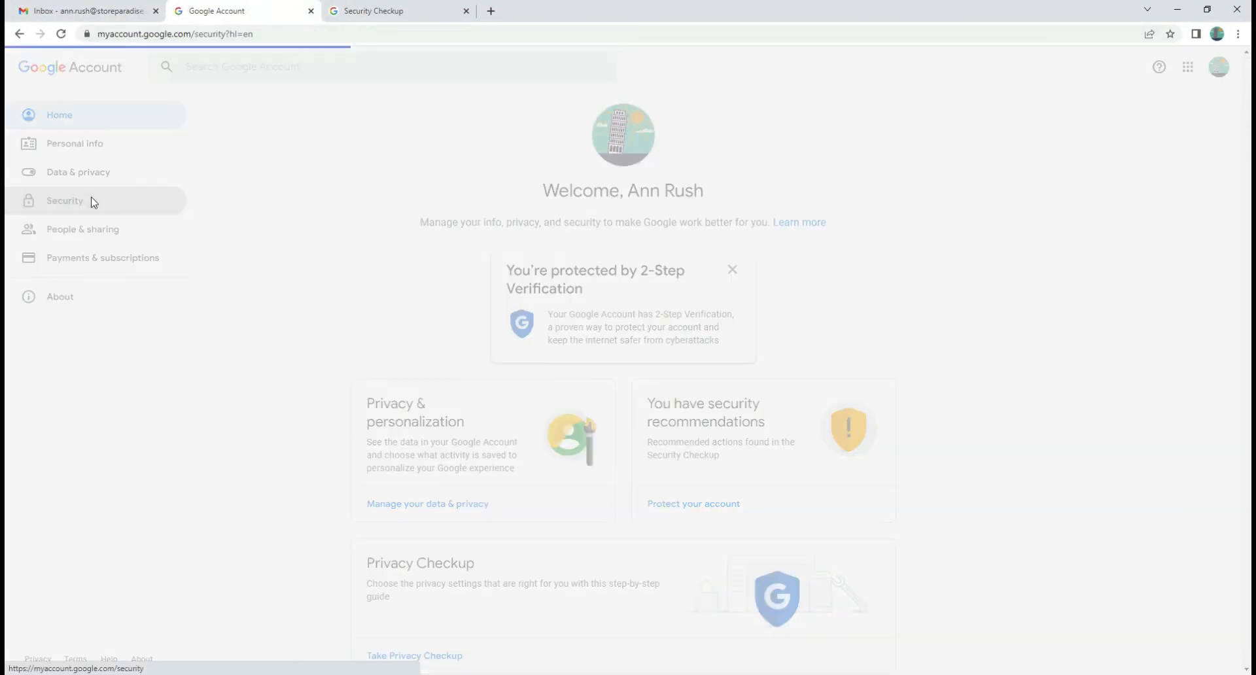
left_click(64, 200)
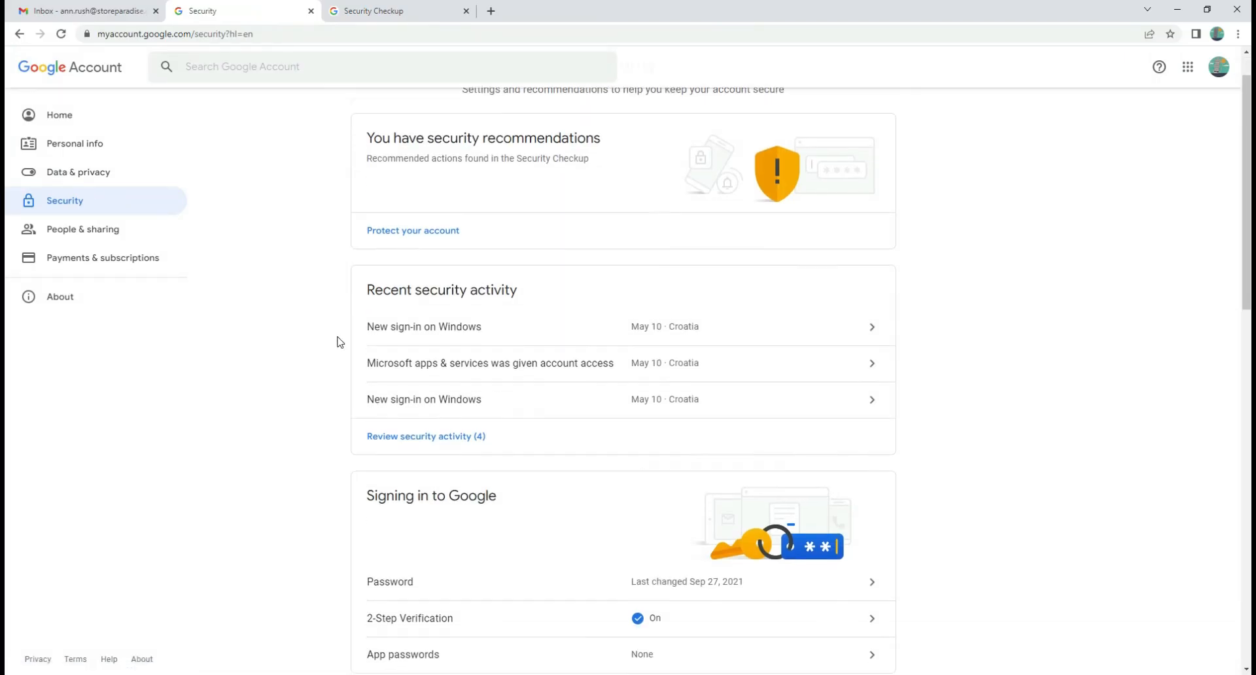
scroll("down", 3)
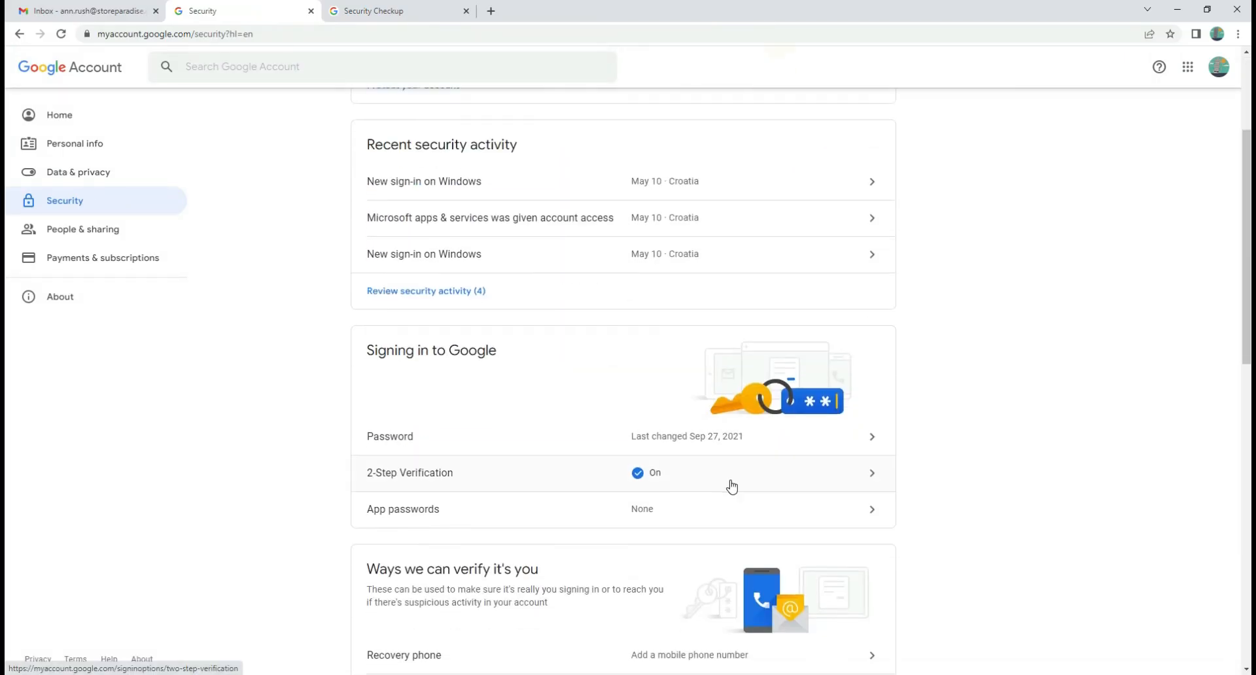
scroll("down", 3)
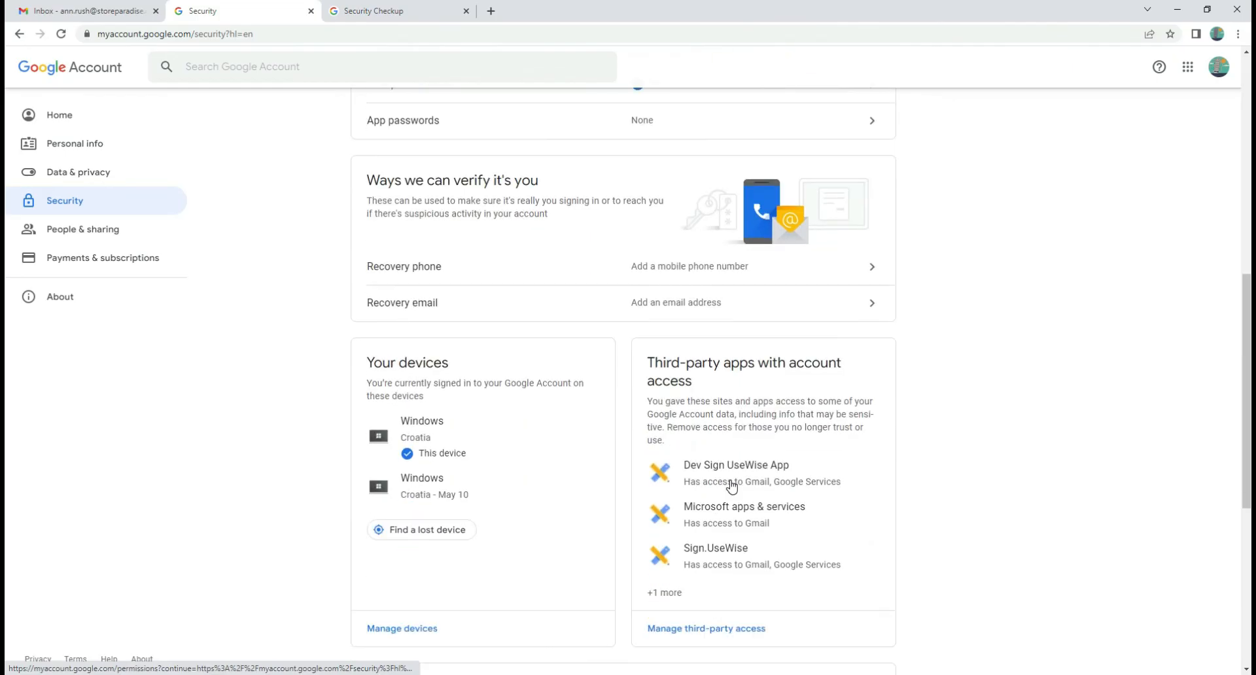
scroll("down", 3)
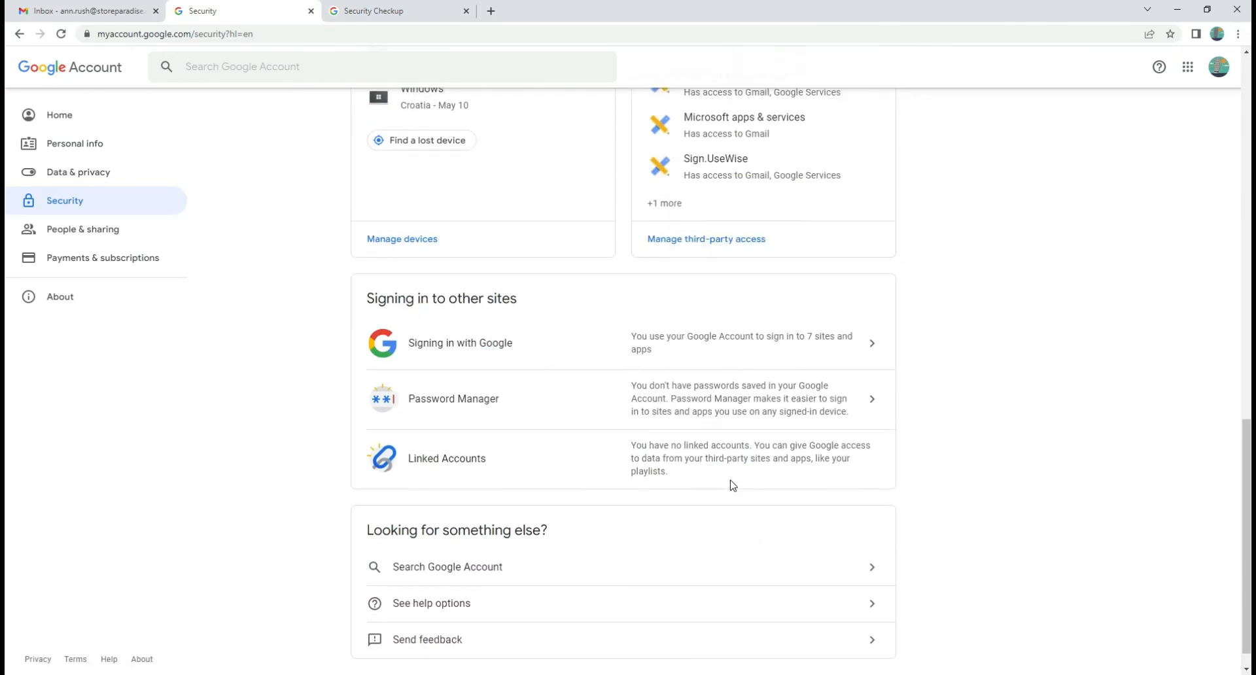
scroll("down", 3)
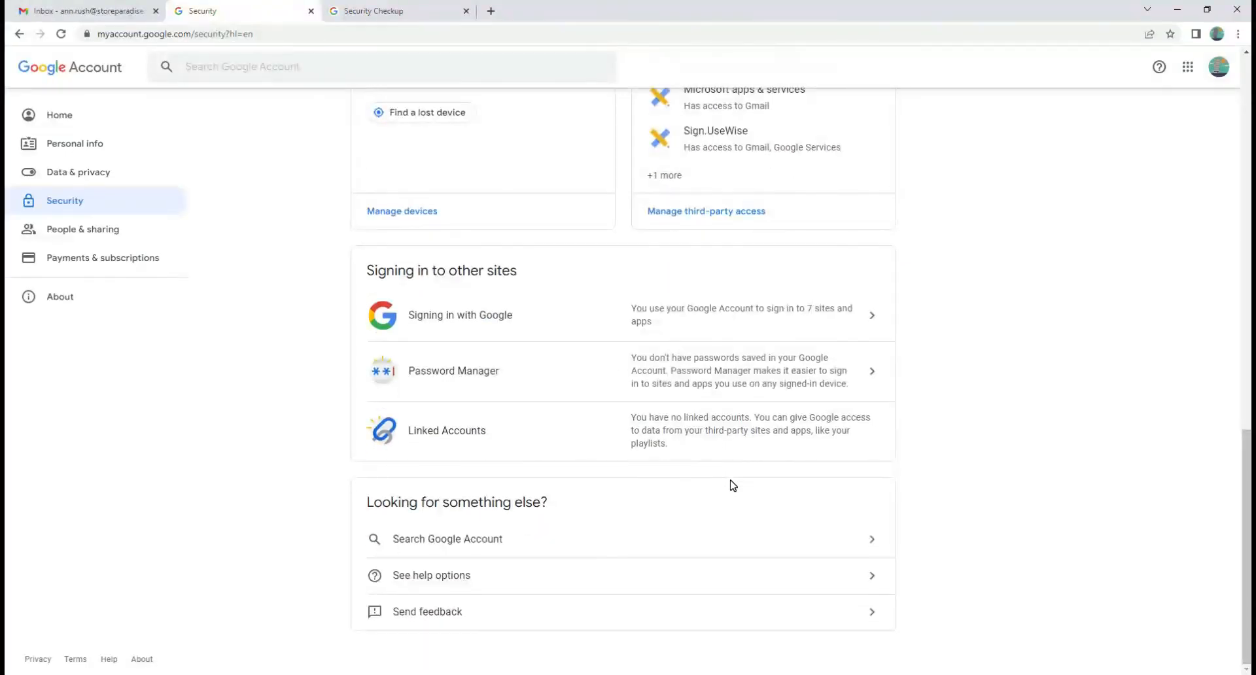